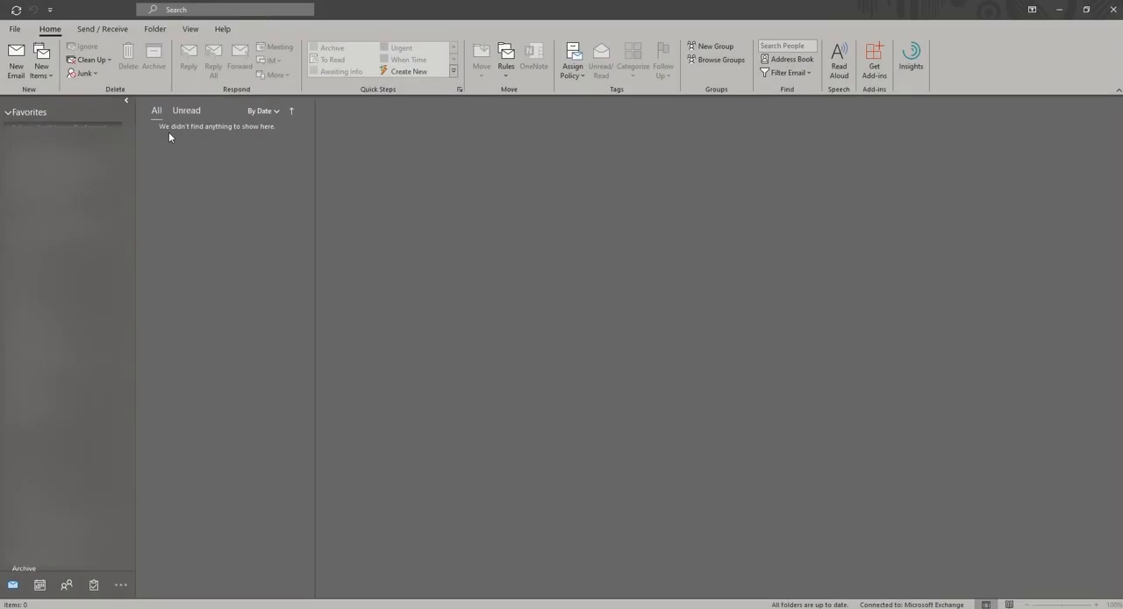
mouse_move(14, 60)
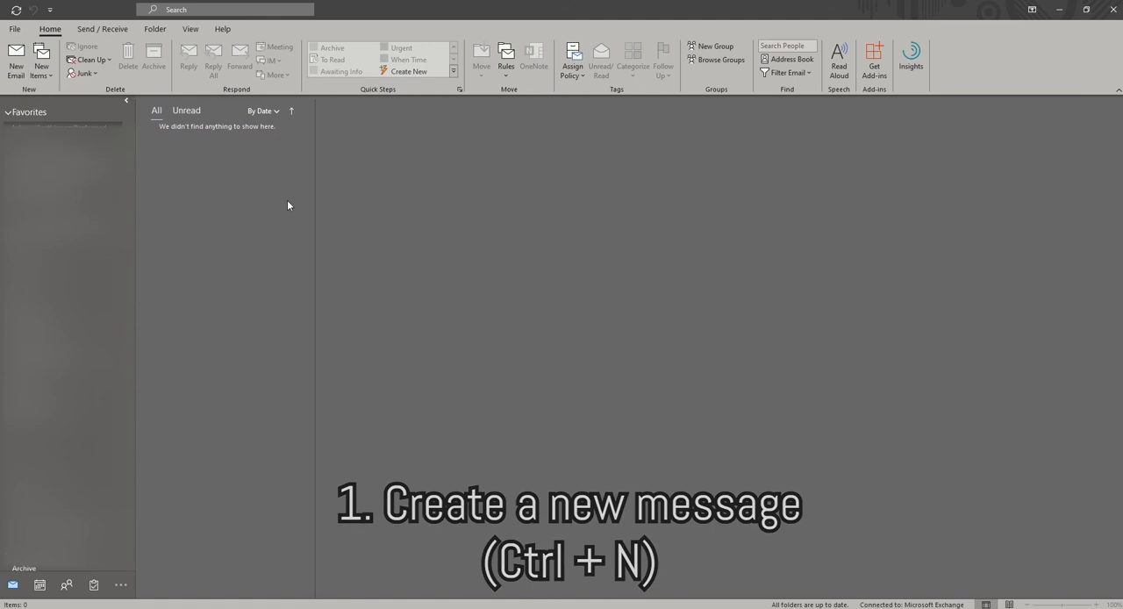
key(ctrl+n)
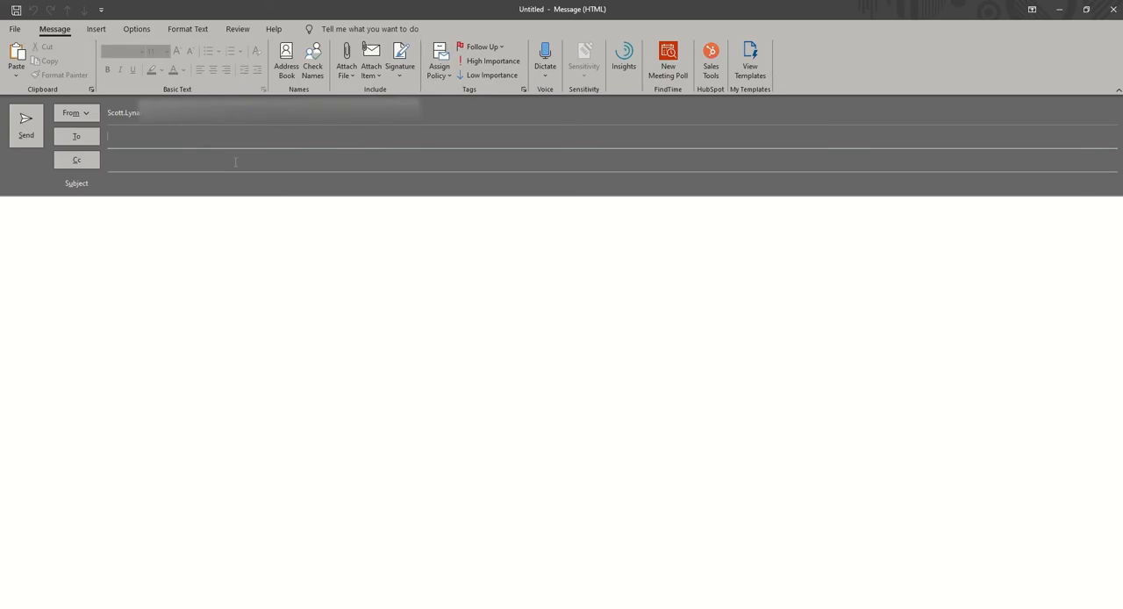
text(Joe Miller)
click(561, 335)
text(You can then send a message by pressing the alt + S key together. This will send the message for y)
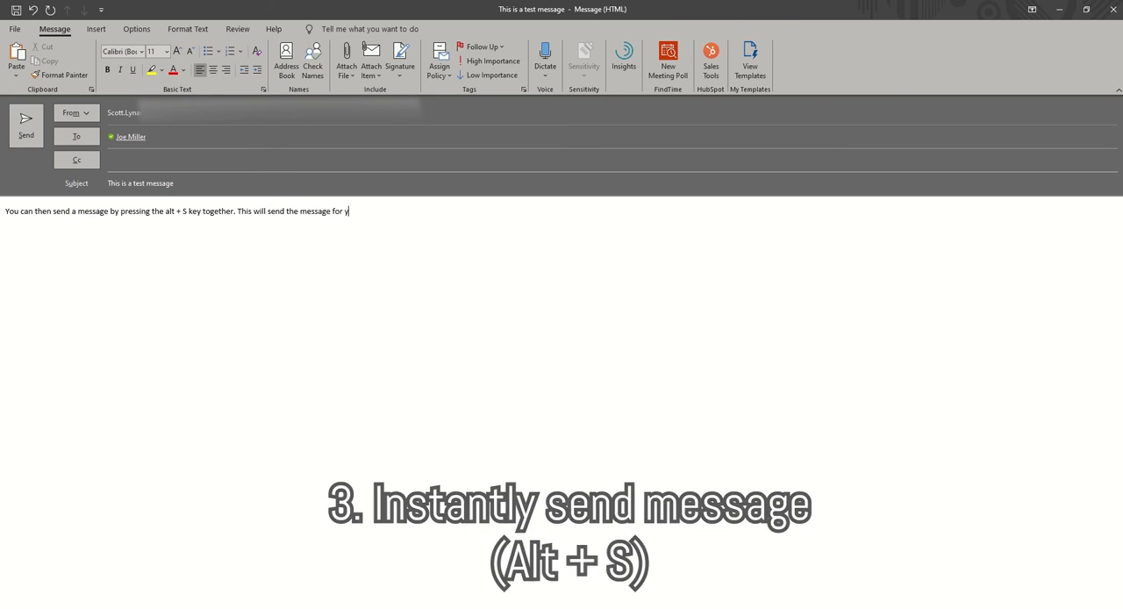
key(alt+s)
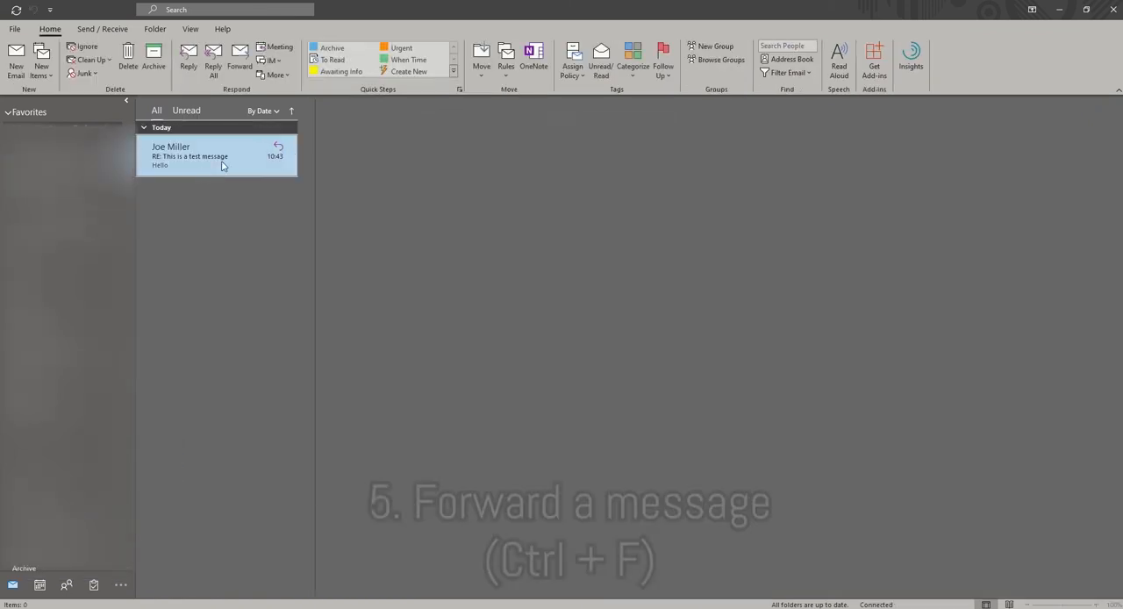
key(ctrl+f)
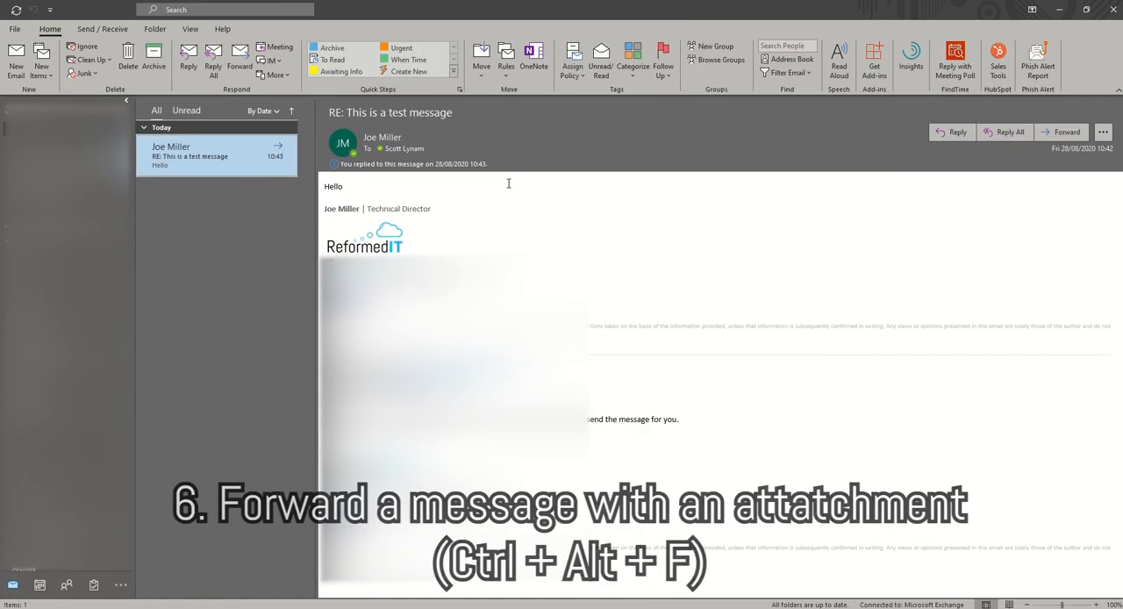
key(ctrl+alt+f)
text(Pressing control + alt + F will fo)
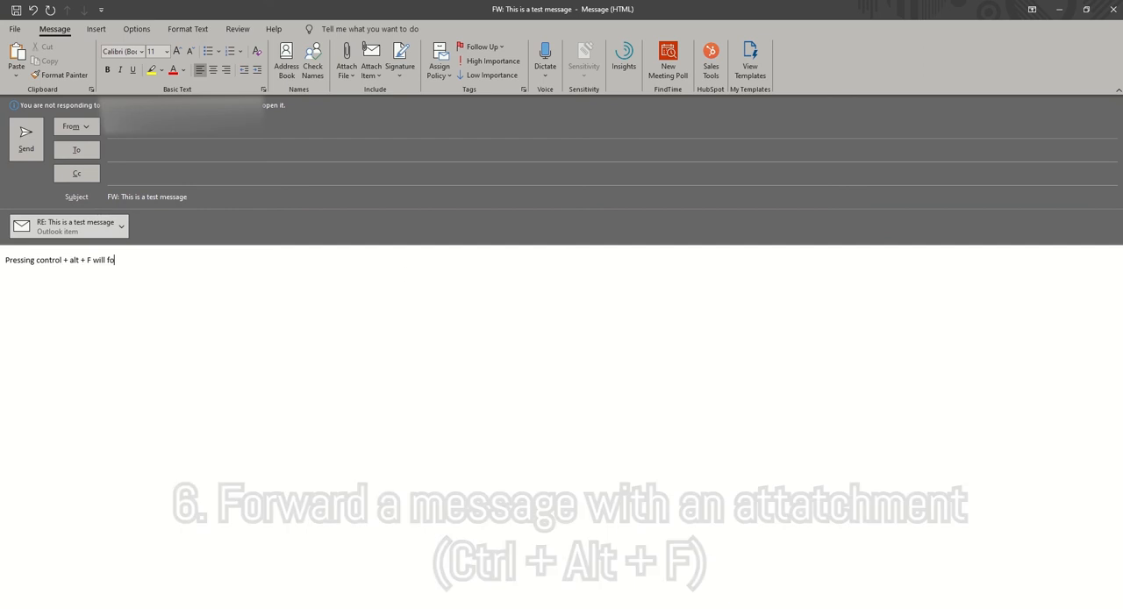
Step: Write the note explaining that the shortcut forwards the message as an attachment
text(rward the message as an attach)
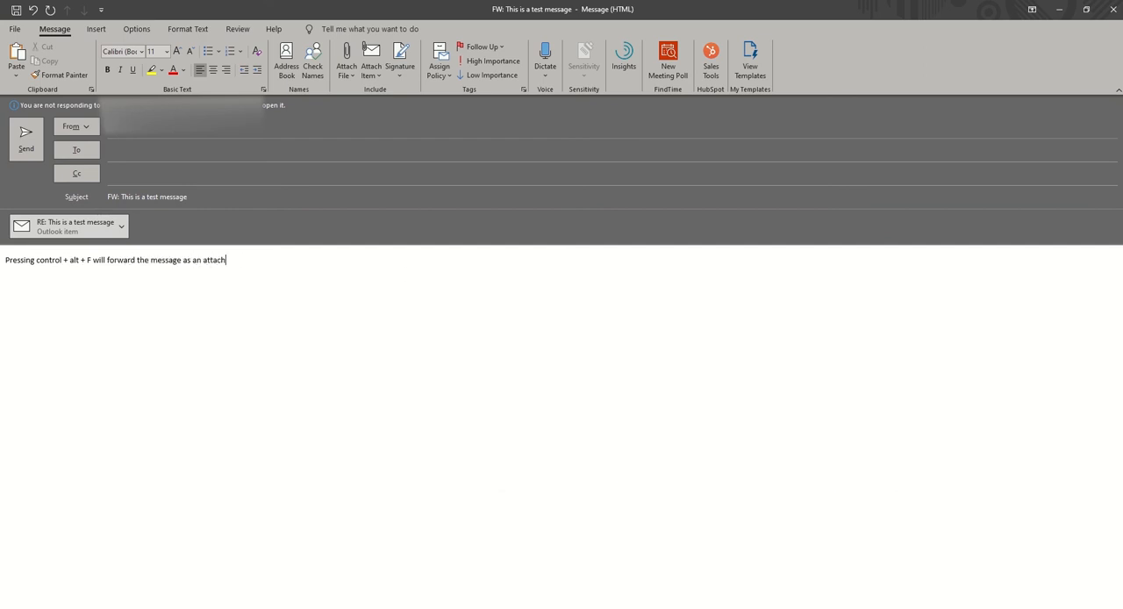